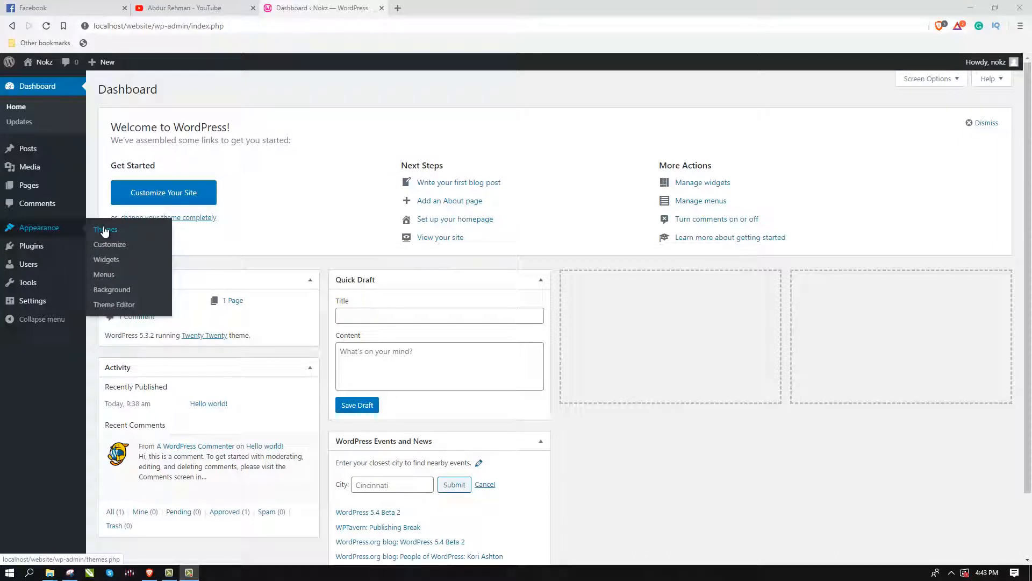
- Go to Appearance > Themes to list the installed themes
{"action": "left_click", "coordinate": [105, 229]}
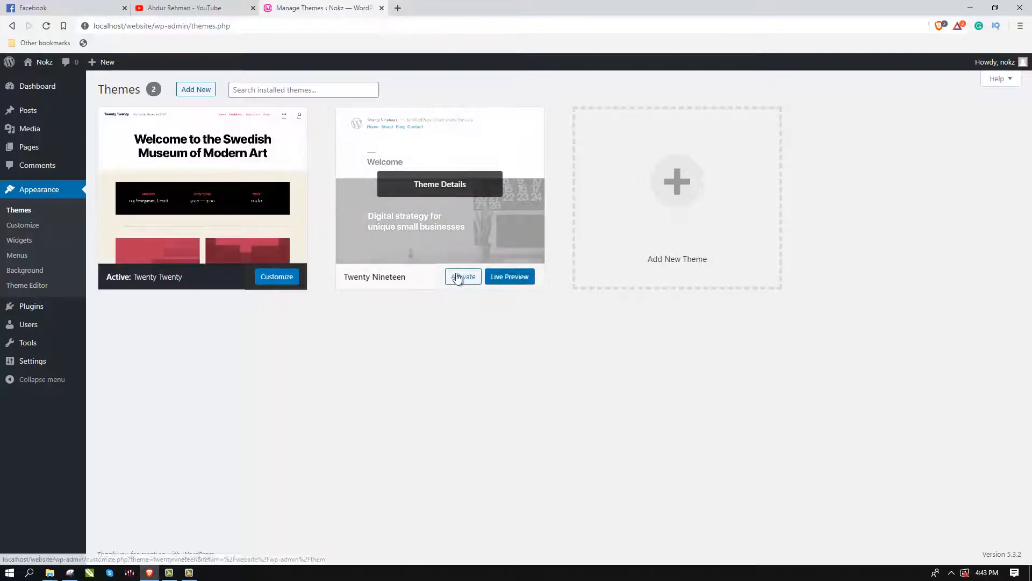
{"action": "mouse_move", "coordinate": [210, 300]}
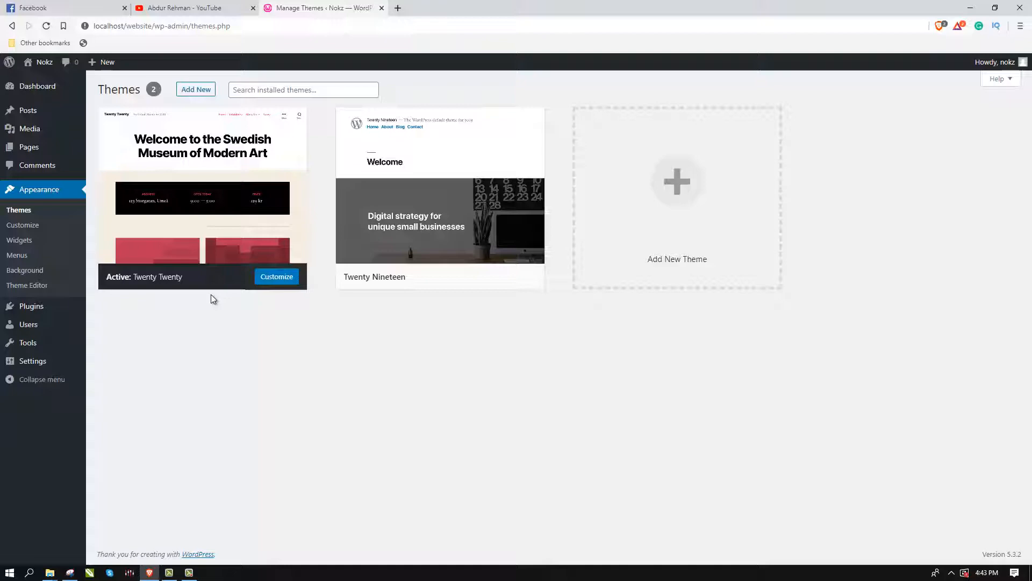
- Browse the Add Themes directory and show the Popular list, where Astra appears
{"action": "left_click", "coordinate": [195, 88]}
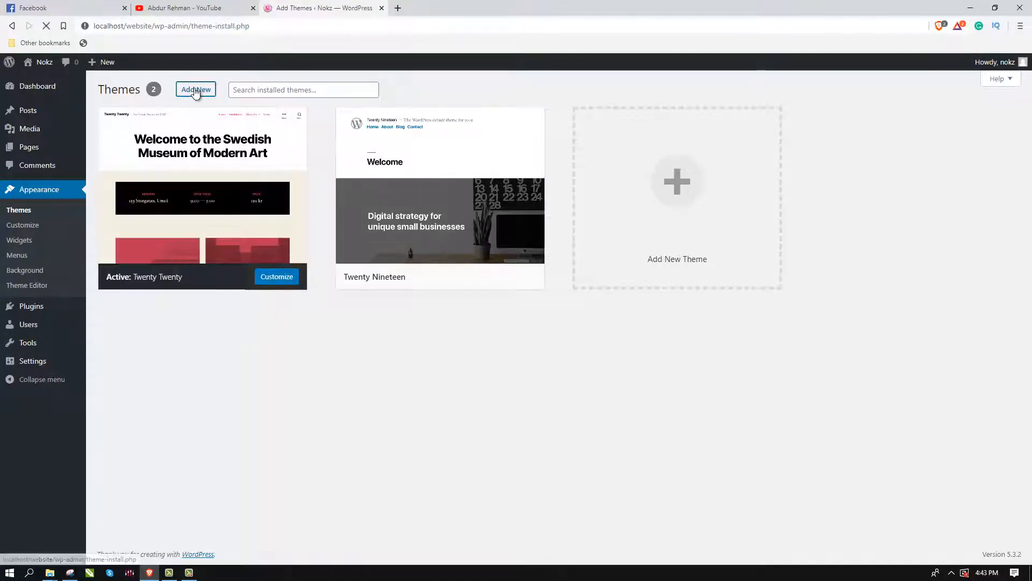
{"action": "left_click", "coordinate": [196, 88]}
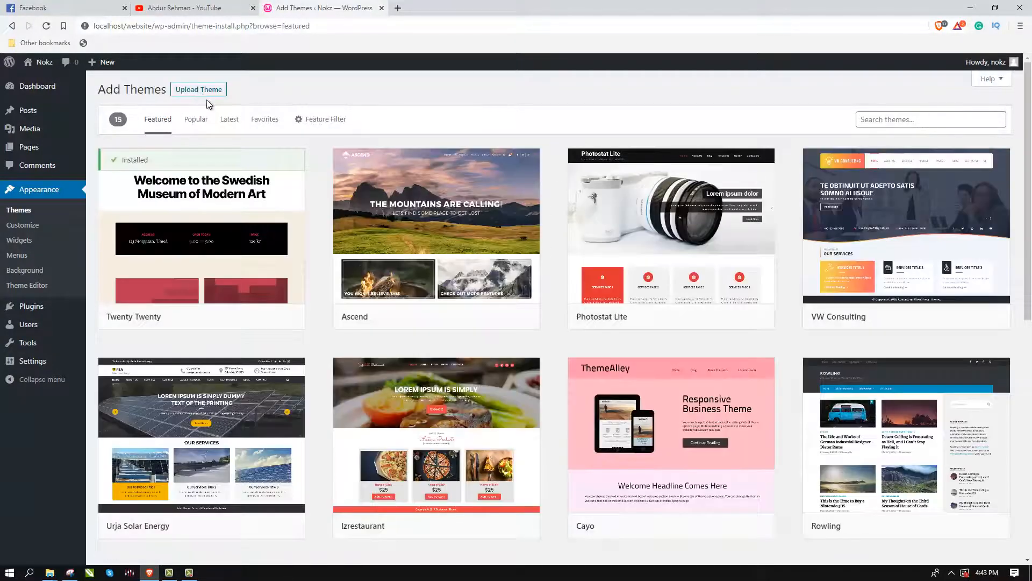
{"action": "scroll", "scroll_direction": "down", "scroll_amount": 3}
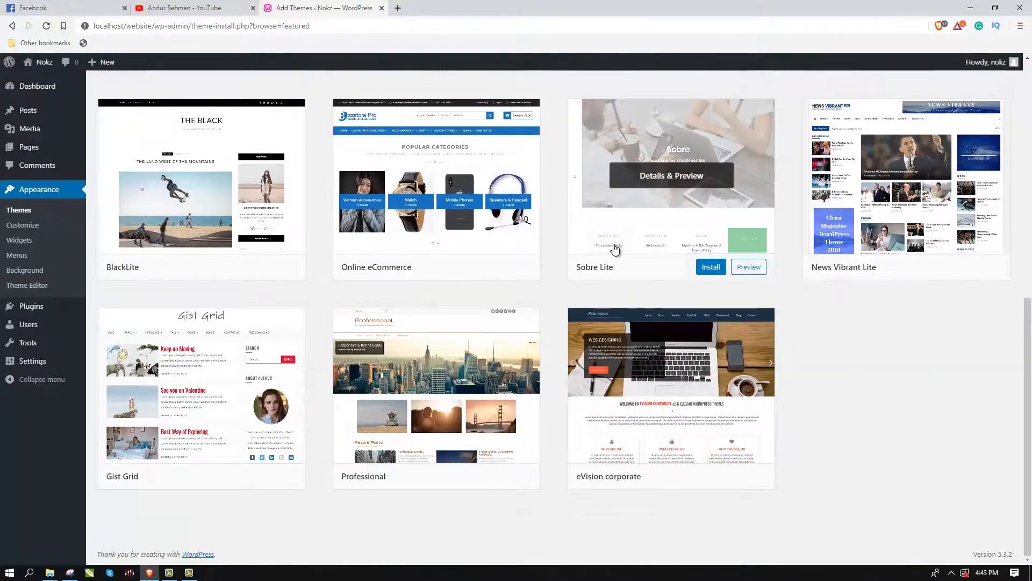
{"action": "left_click", "coordinate": [229, 119]}
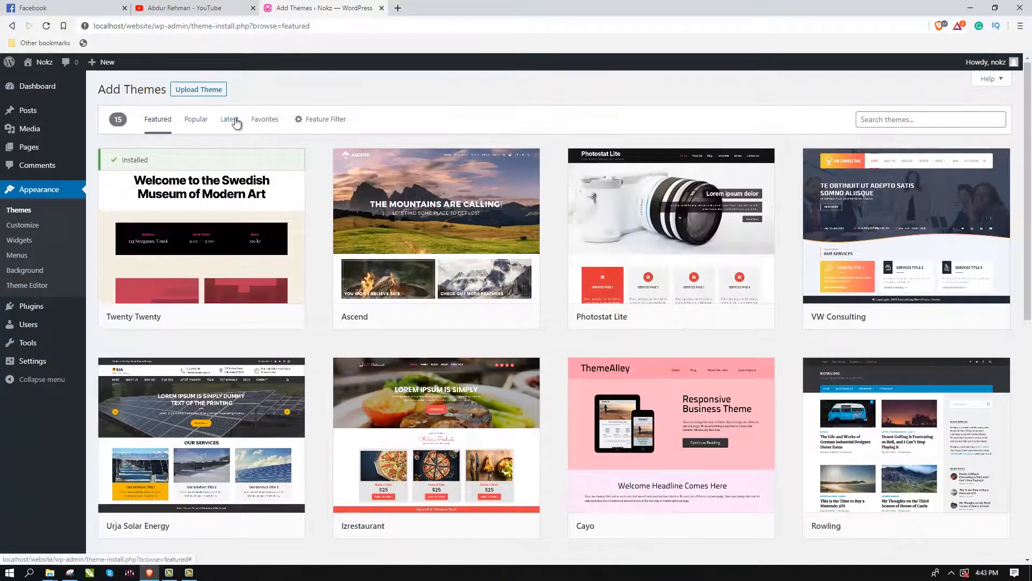
{"action": "left_click", "coordinate": [196, 120]}
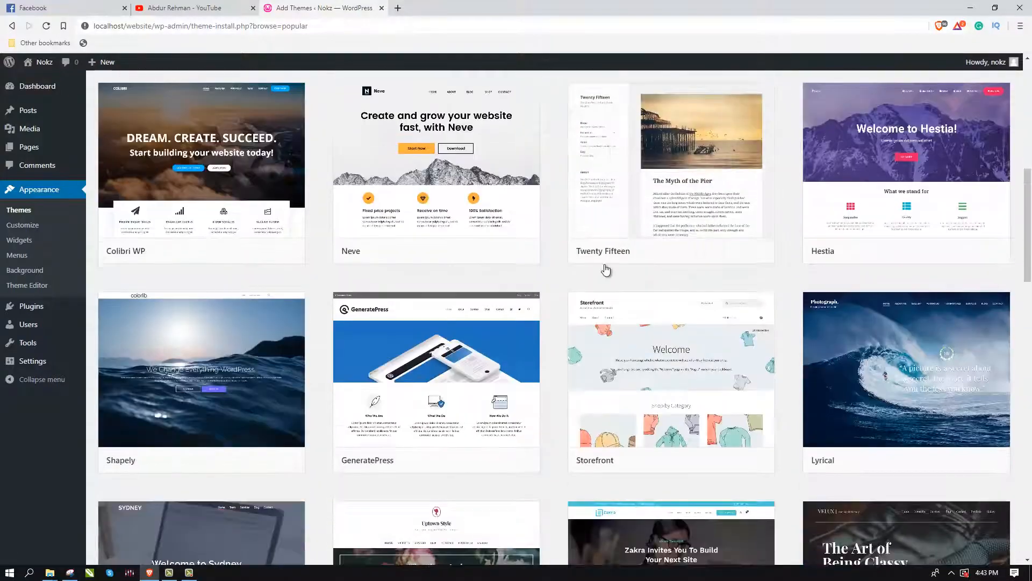
{"action": "scroll", "scroll_direction": "down", "scroll_amount": 3}
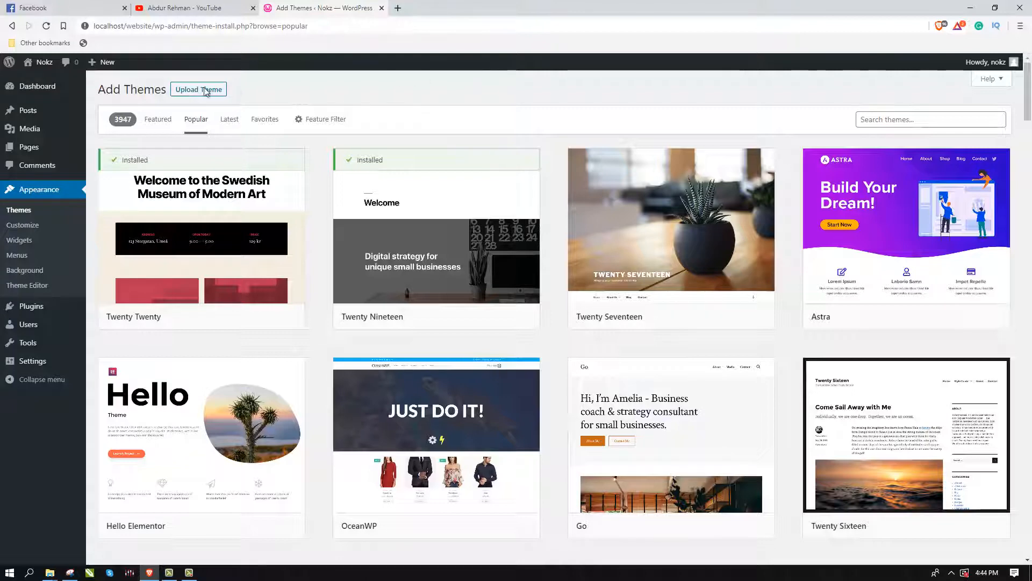
- Reveal the theme zip upload area and focus the Search themes box
{"action": "left_click", "coordinate": [198, 88]}
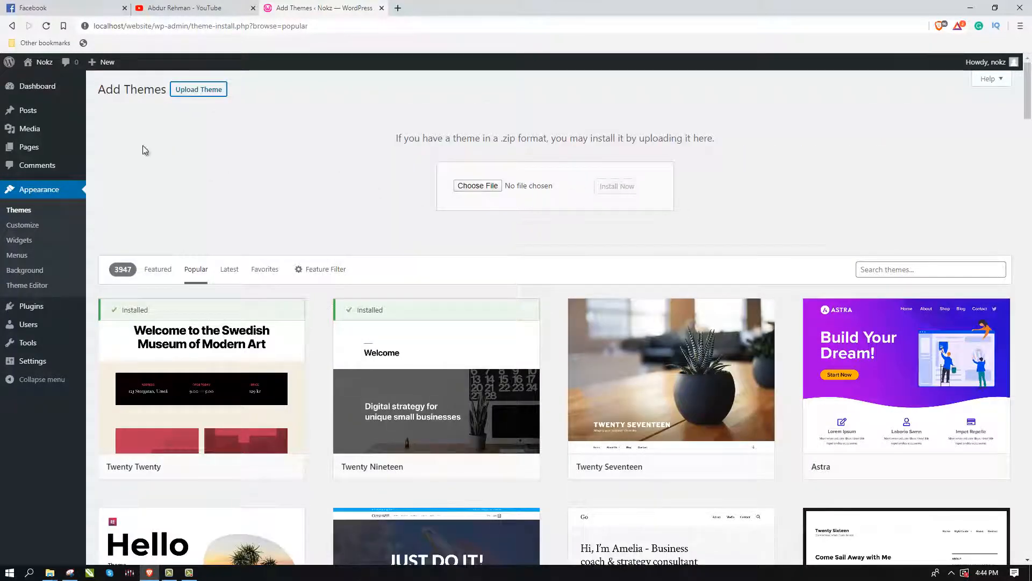
{"action": "left_click", "coordinate": [157, 269]}
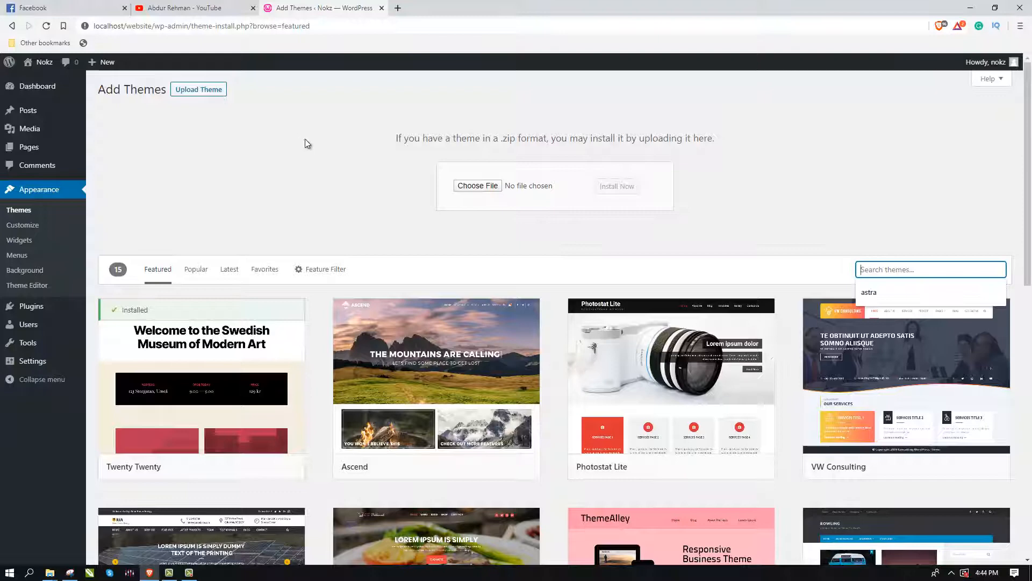
- Search the directory for 'astra' and show Astra's Details & Preview
{"action": "type", "text": "astra"}
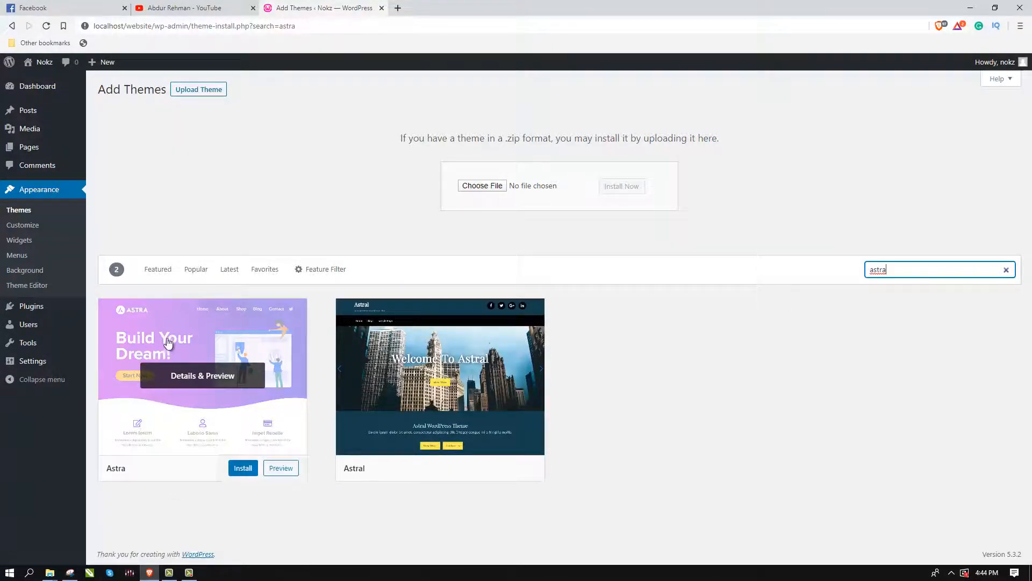
{"action": "left_click", "coordinate": [203, 375]}
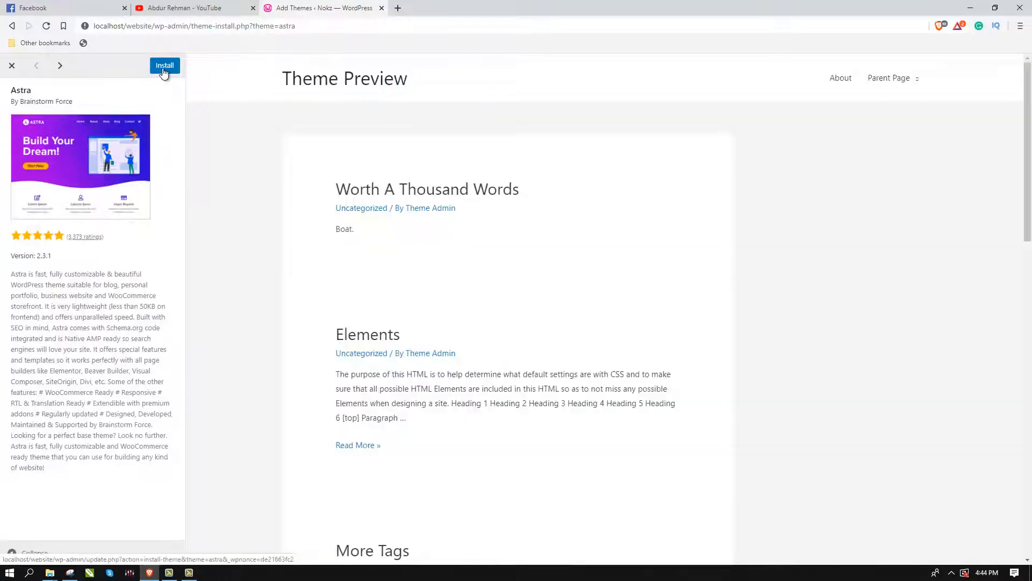
- Install Astra from its preview and activate it as the site theme
{"action": "left_click", "coordinate": [164, 65]}
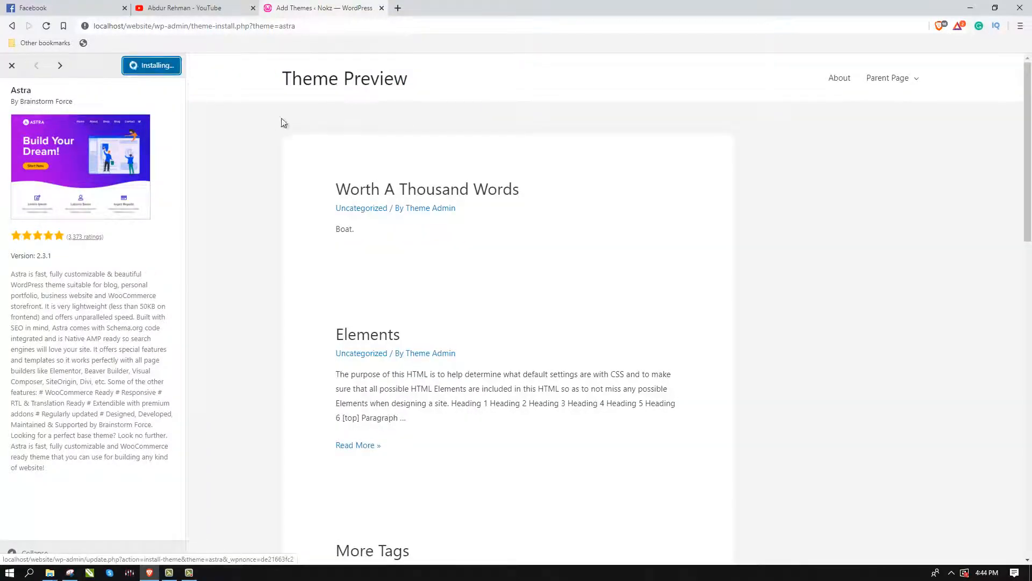
{"action": "scroll", "scroll_direction": "down", "scroll_amount": 3}
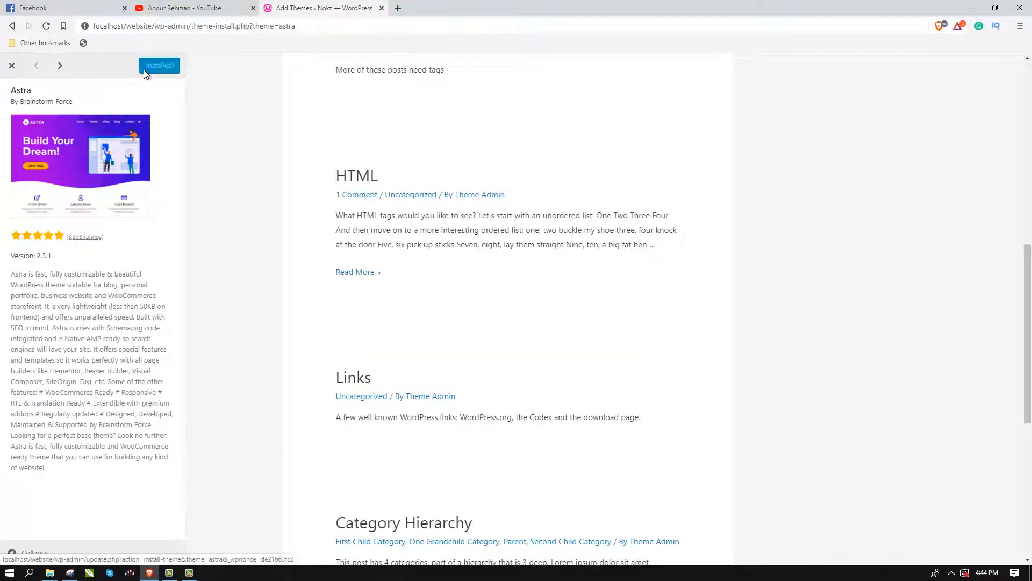
{"action": "left_click", "coordinate": [159, 65]}
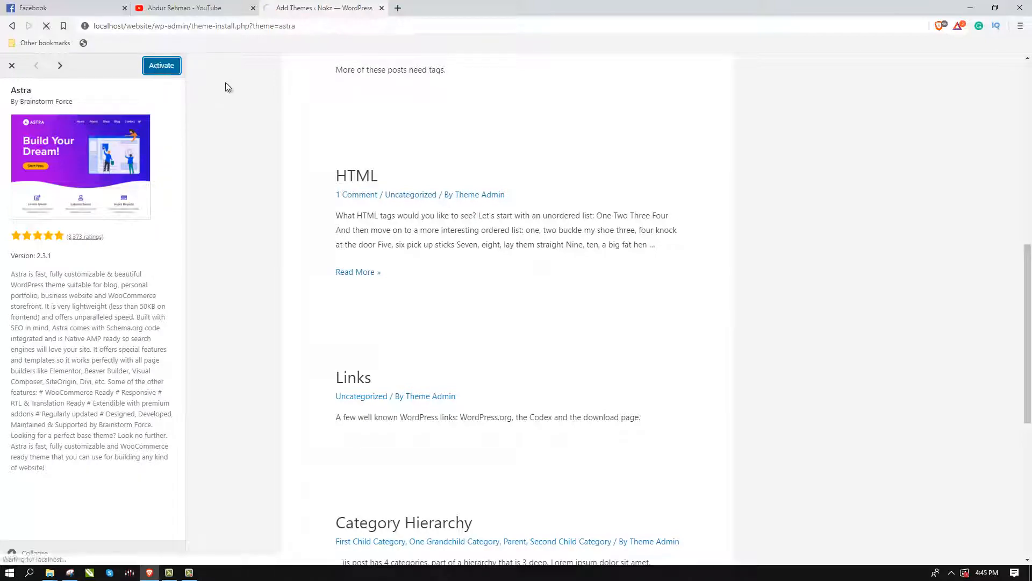
{"action": "left_click", "coordinate": [161, 65]}
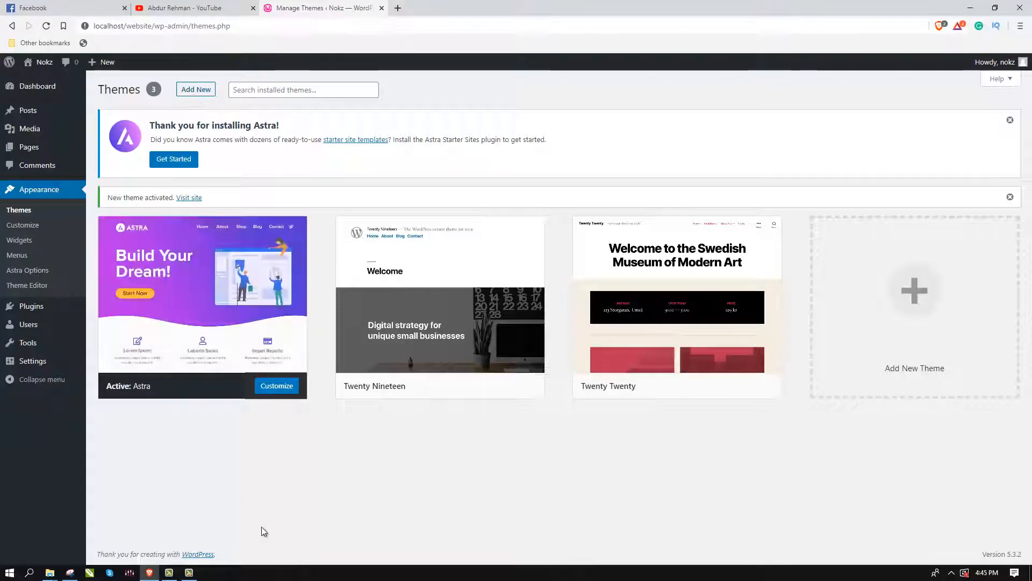
{"action": "mouse_move", "coordinate": [202, 293]}
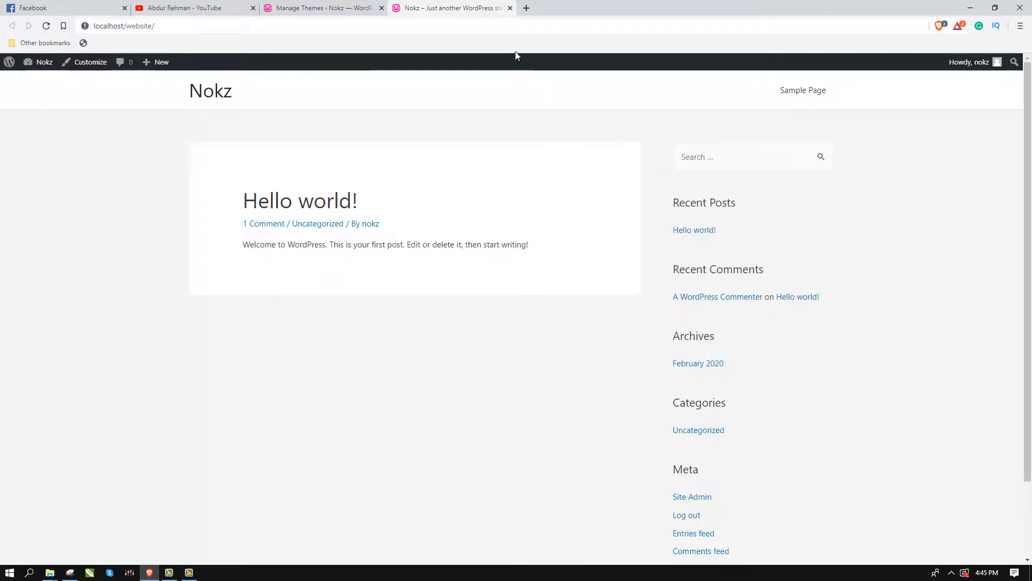
- After viewing the Astra-styled front end, switch to the YouTube channel tab
{"action": "left_click", "coordinate": [191, 9]}
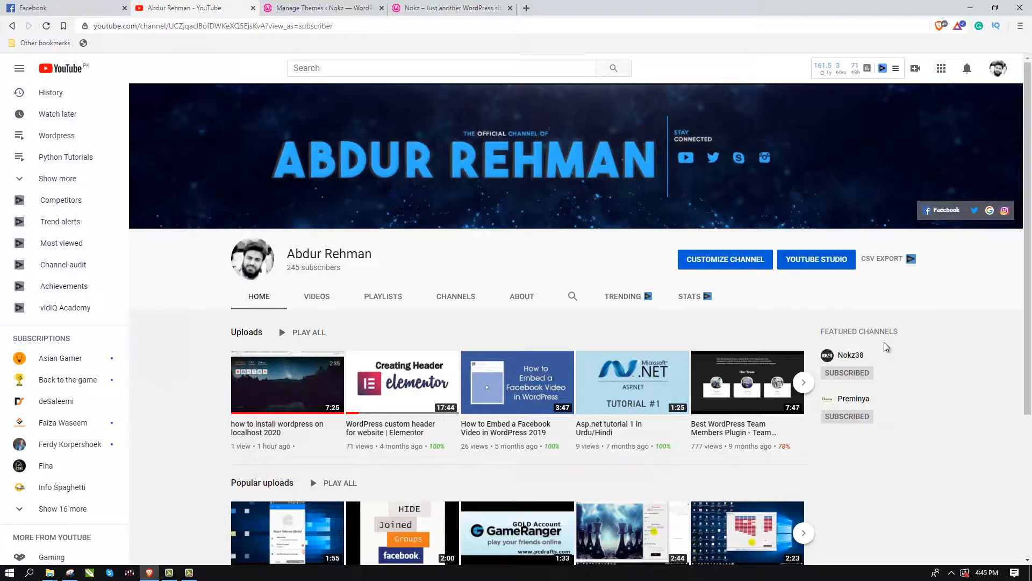